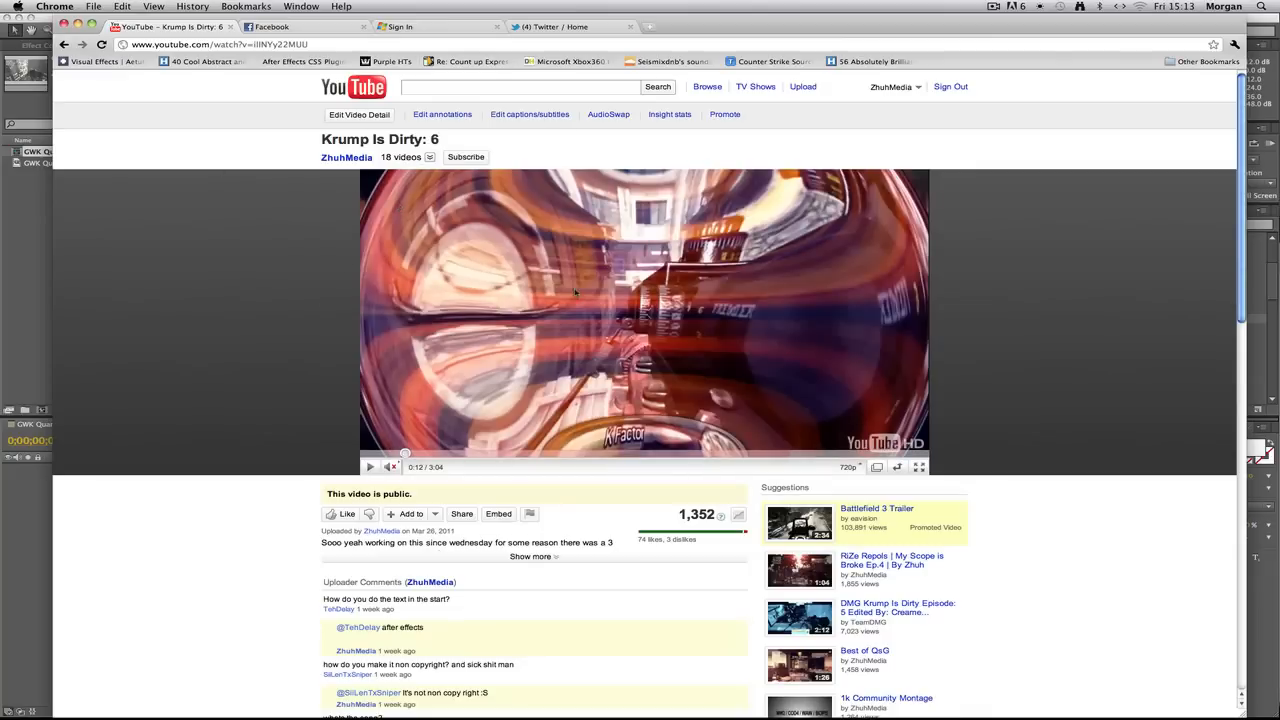
pyautogui.moveTo(546, 300)
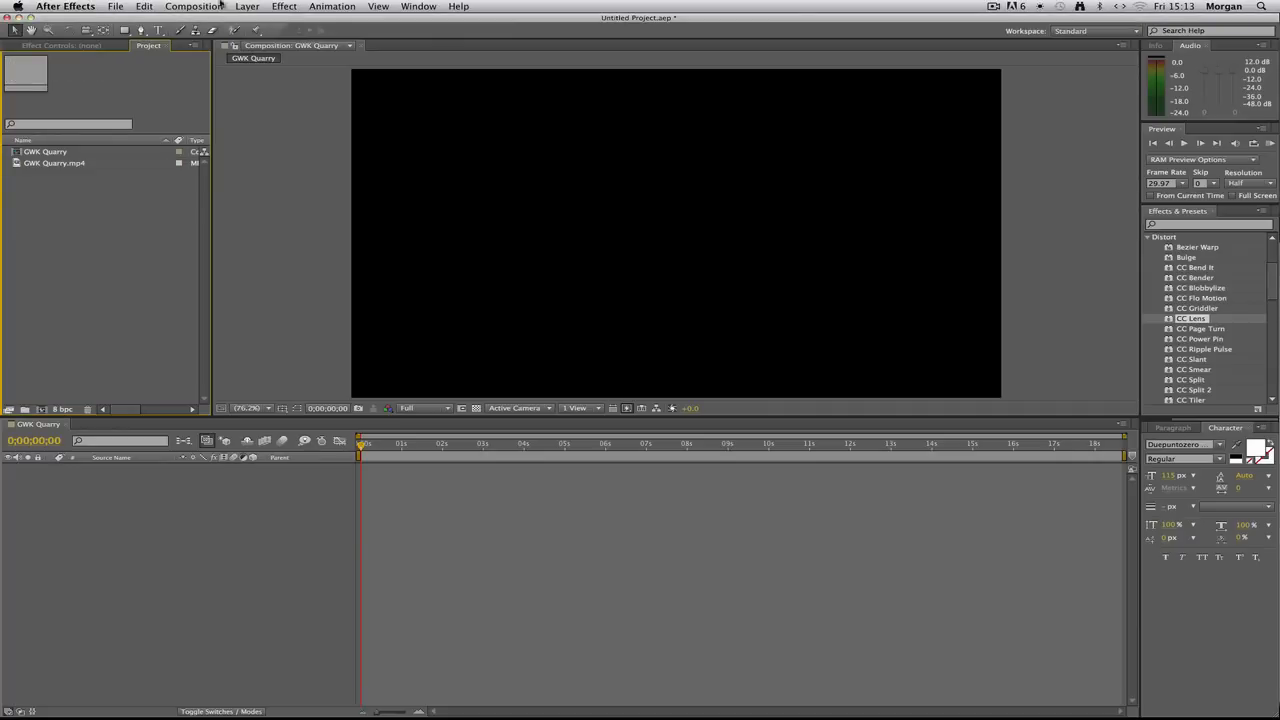
# - Create a new composition with the chosen frame rate and stack CMK Quarry.mp4 as two layers
pyautogui.click(192, 4)
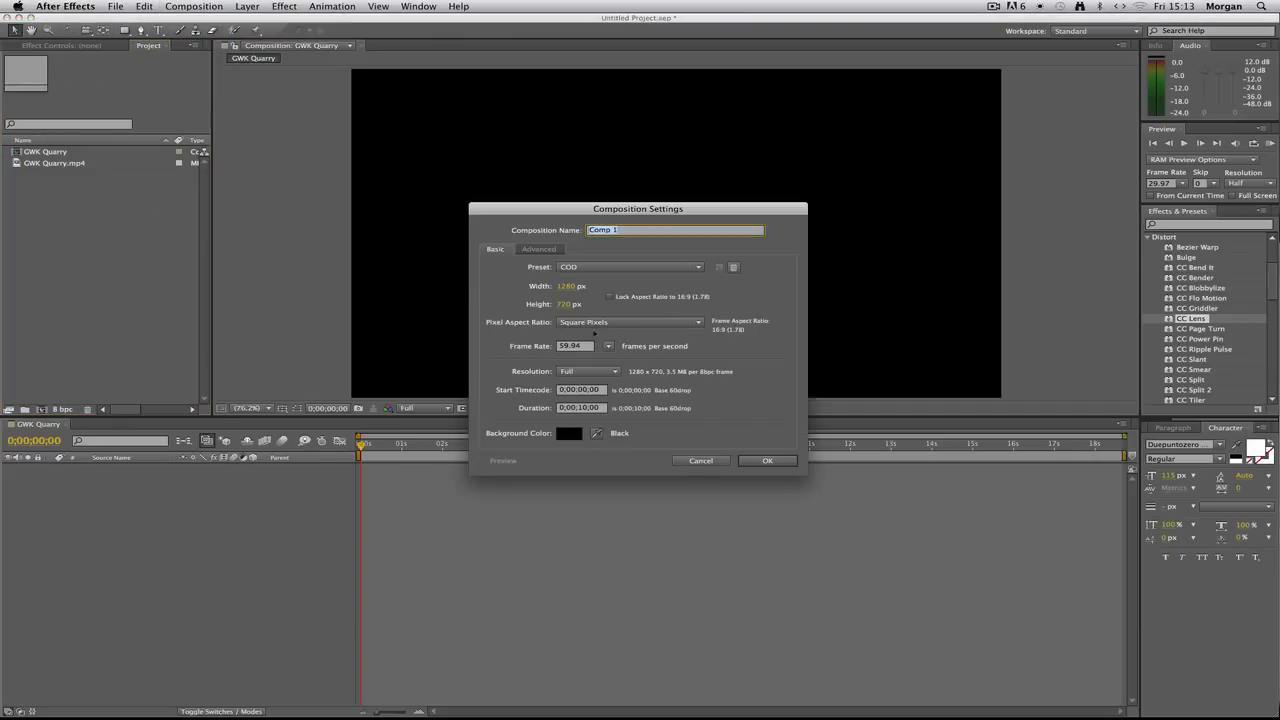
pyautogui.click(608, 346)
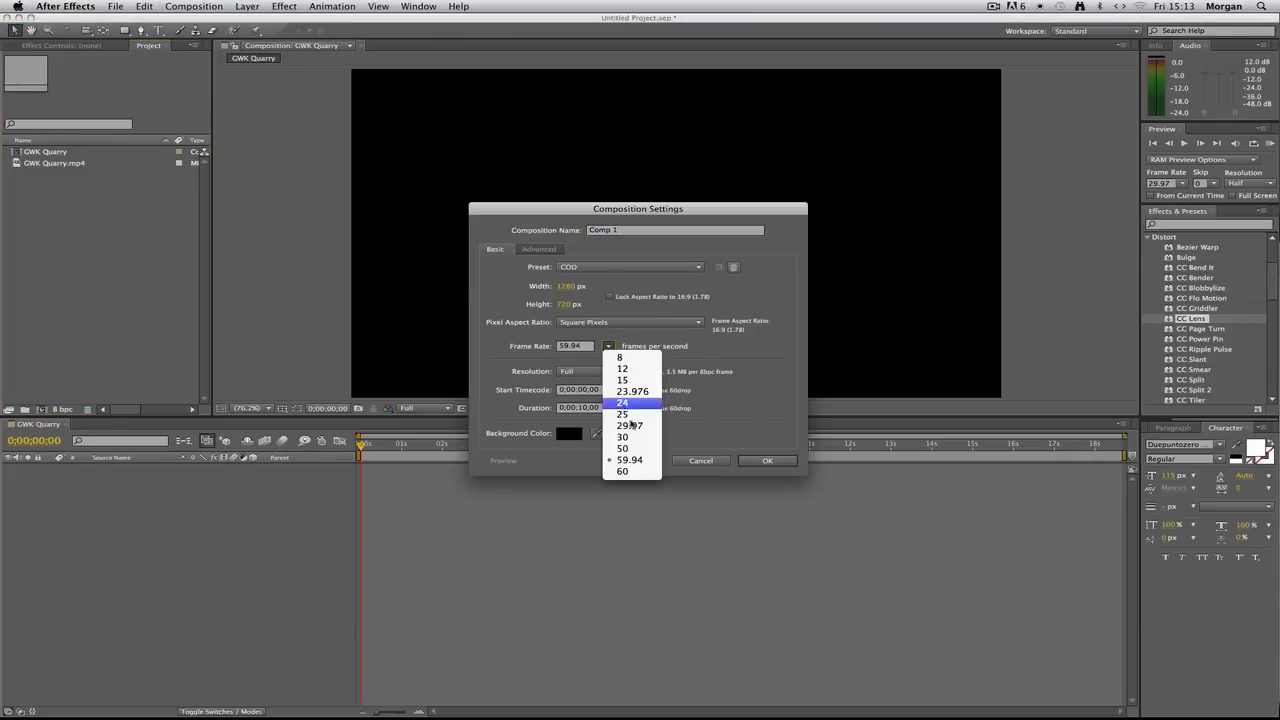
pyautogui.moveTo(638, 416)
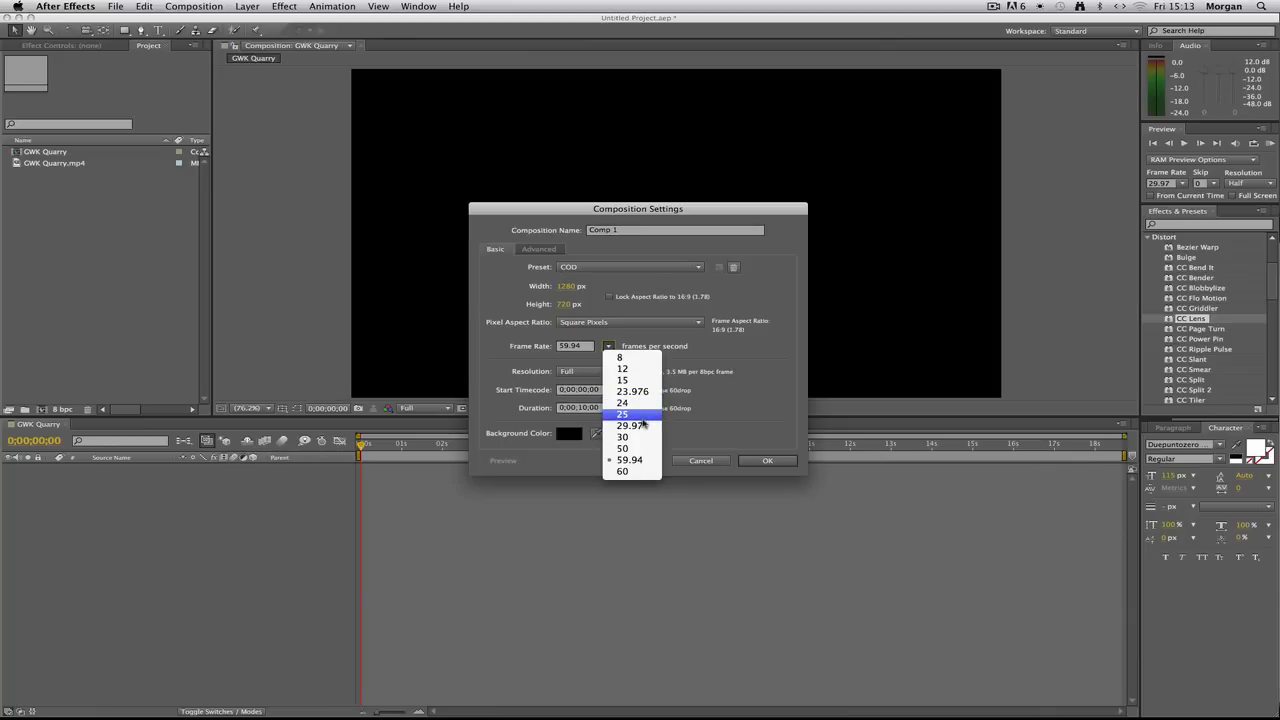
pyautogui.click(620, 414)
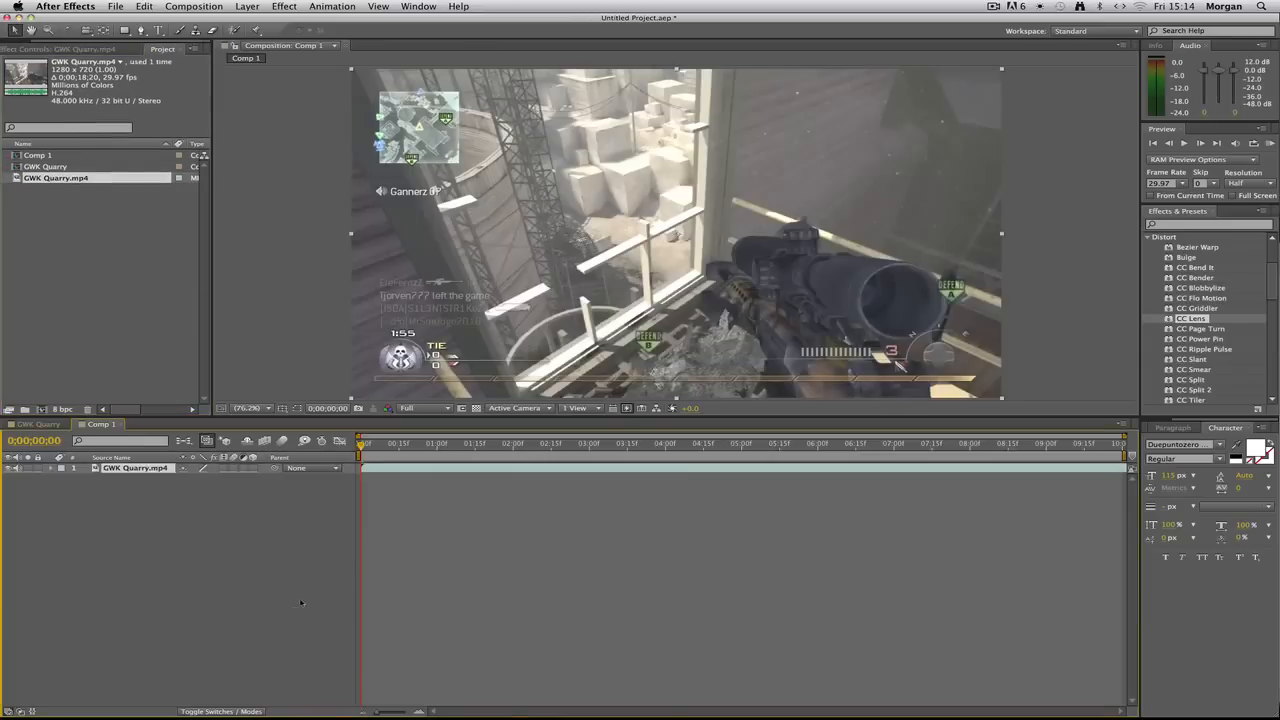
pyautogui.click(614, 446)
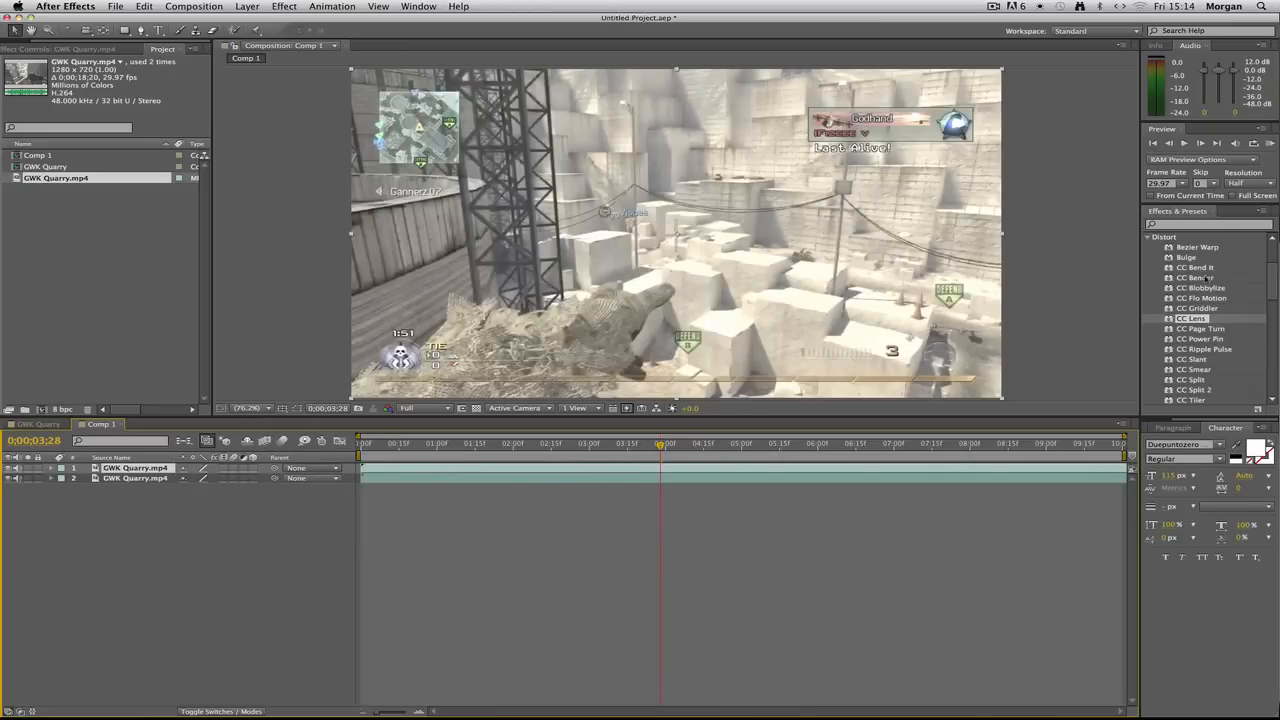
# - Apply Magic Bullet Looks to the top layer and browse the preset looks in LooksBuilder
pyautogui.click(1146, 236)
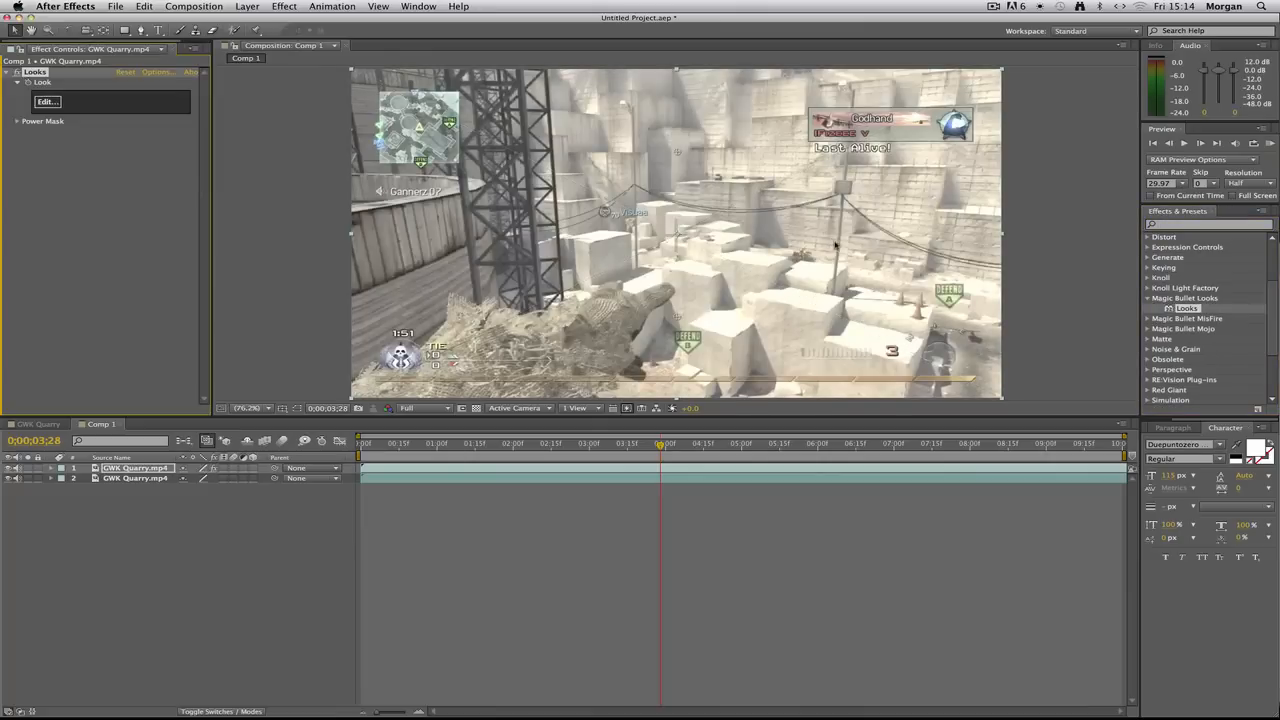
pyautogui.click(50, 102)
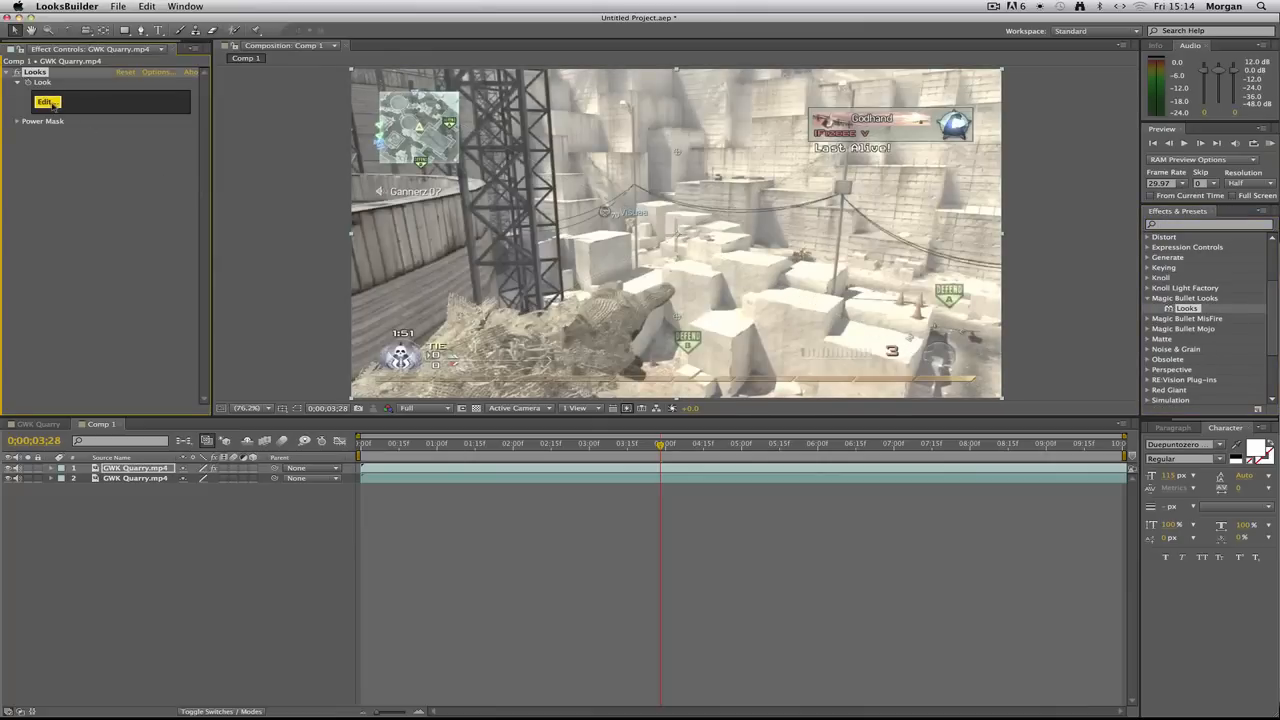
pyautogui.click(48, 100)
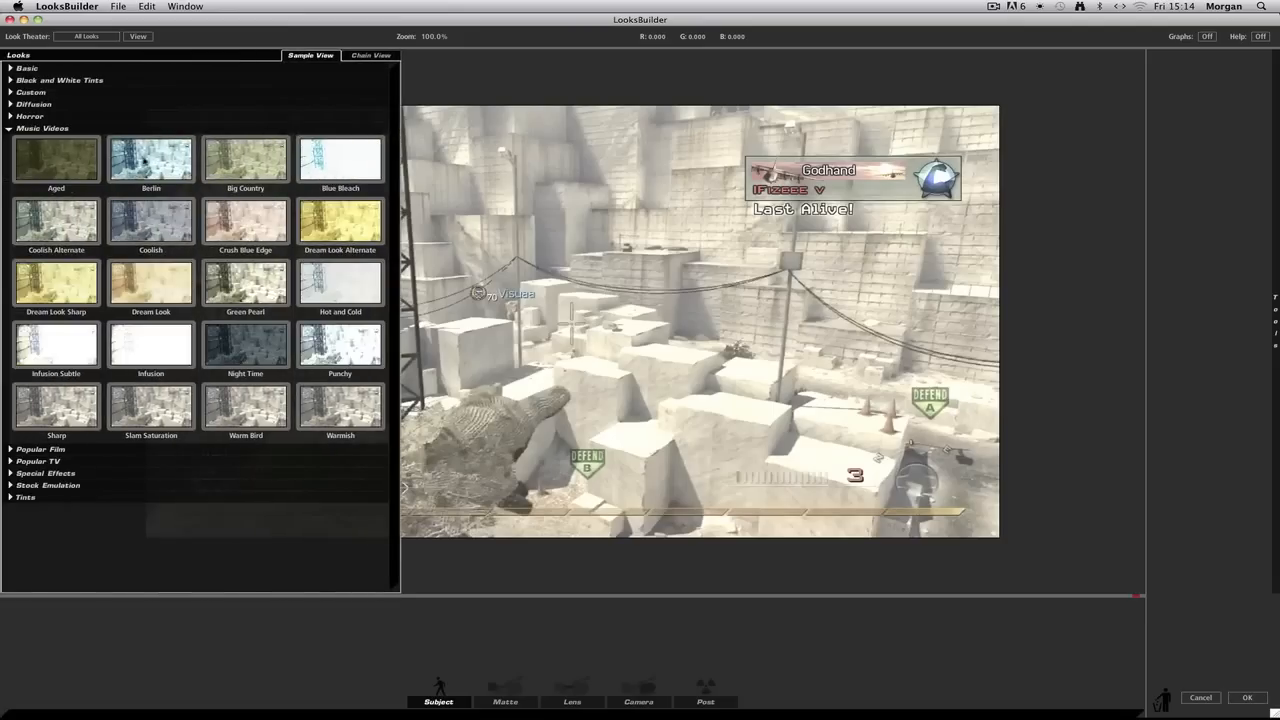
pyautogui.click(244, 220)
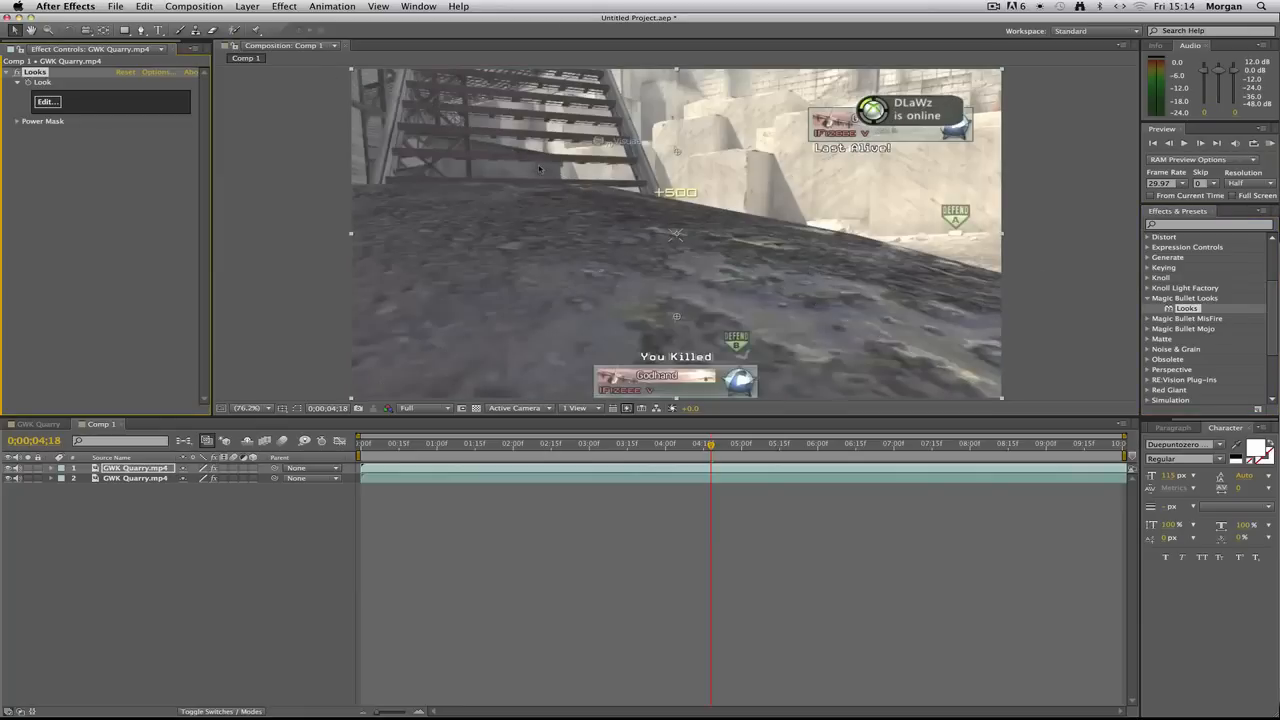
# - Build a warm pink preset look with an Anamorphic Flare and apply it to the clip
pyautogui.click(50, 102)
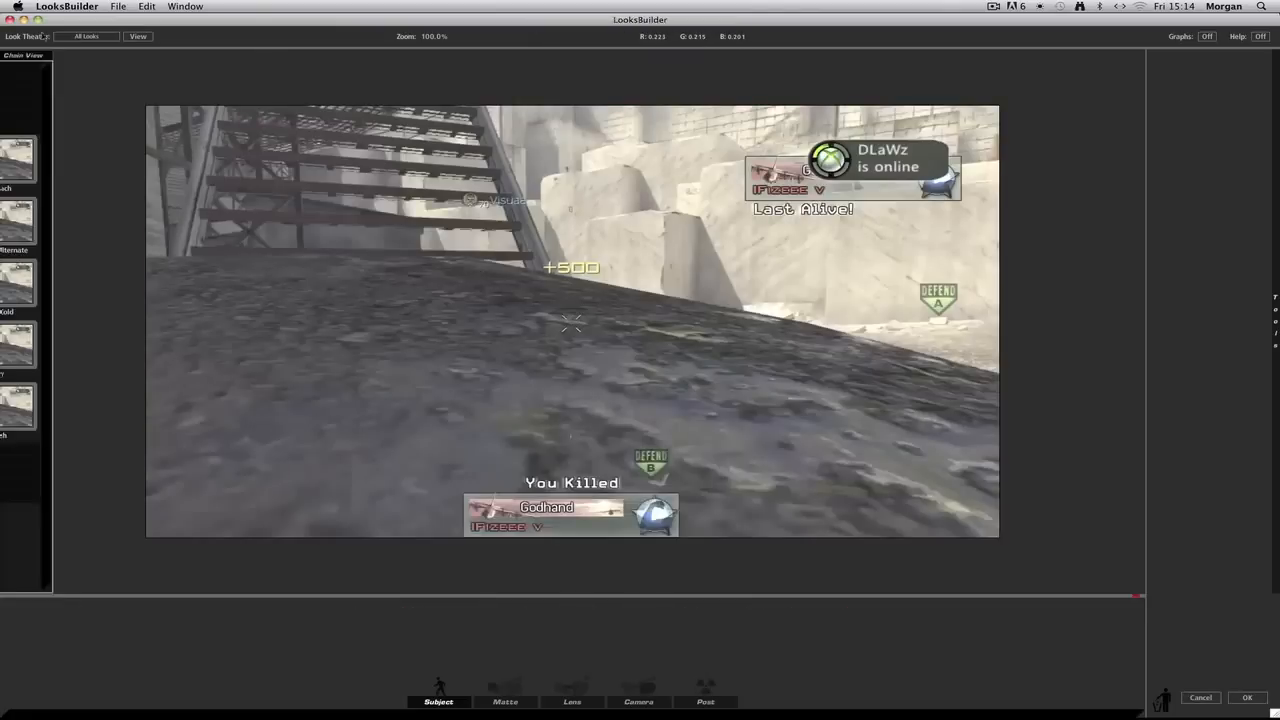
pyautogui.click(116, 8)
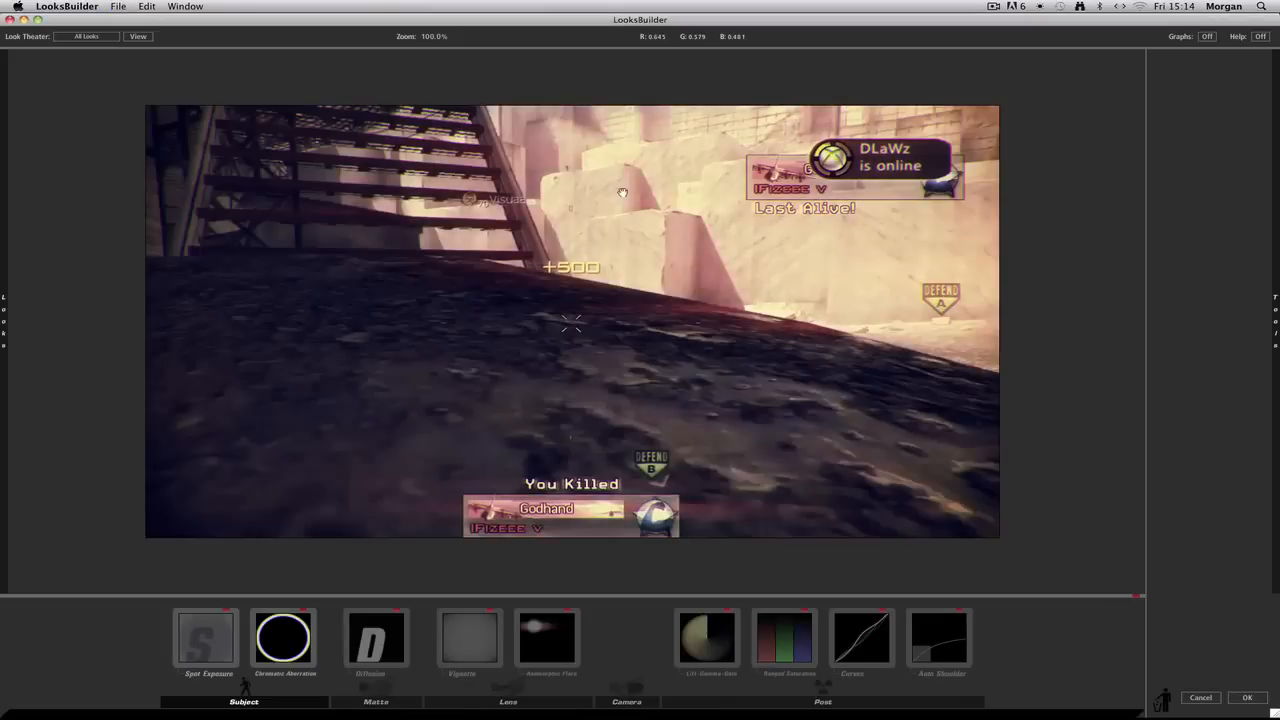
pyautogui.click(556, 640)
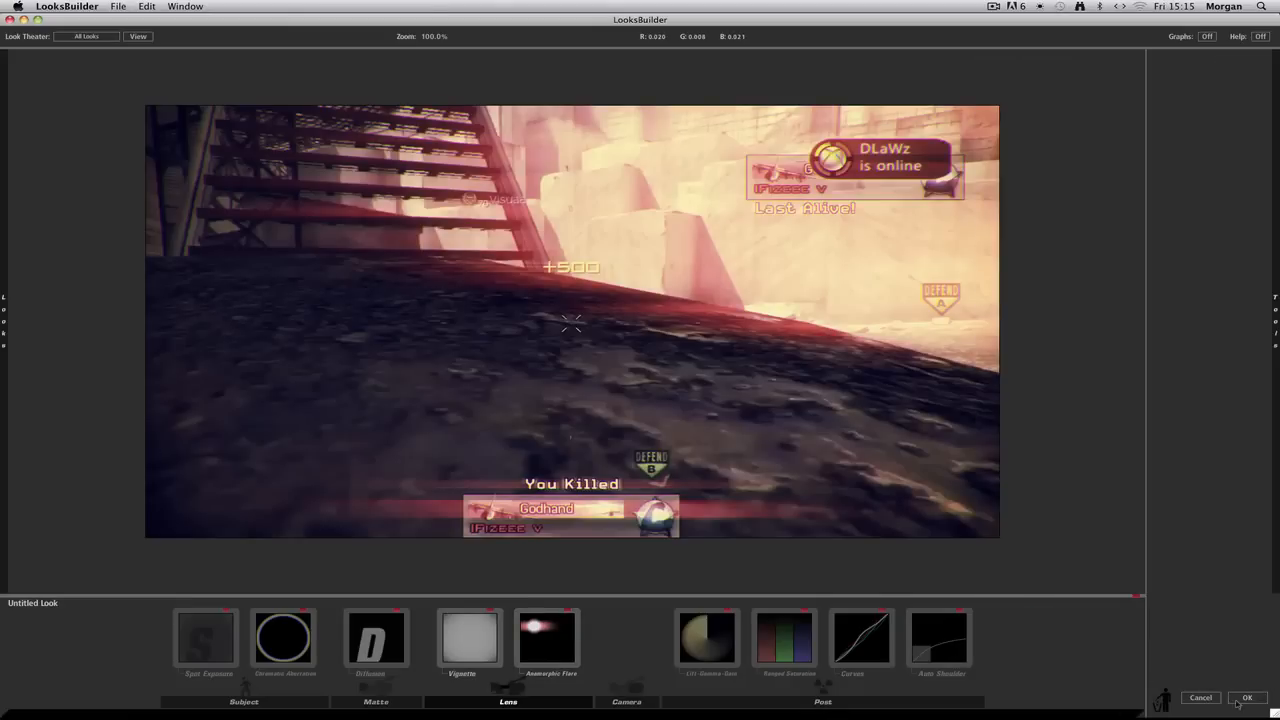
pyautogui.click(1252, 696)
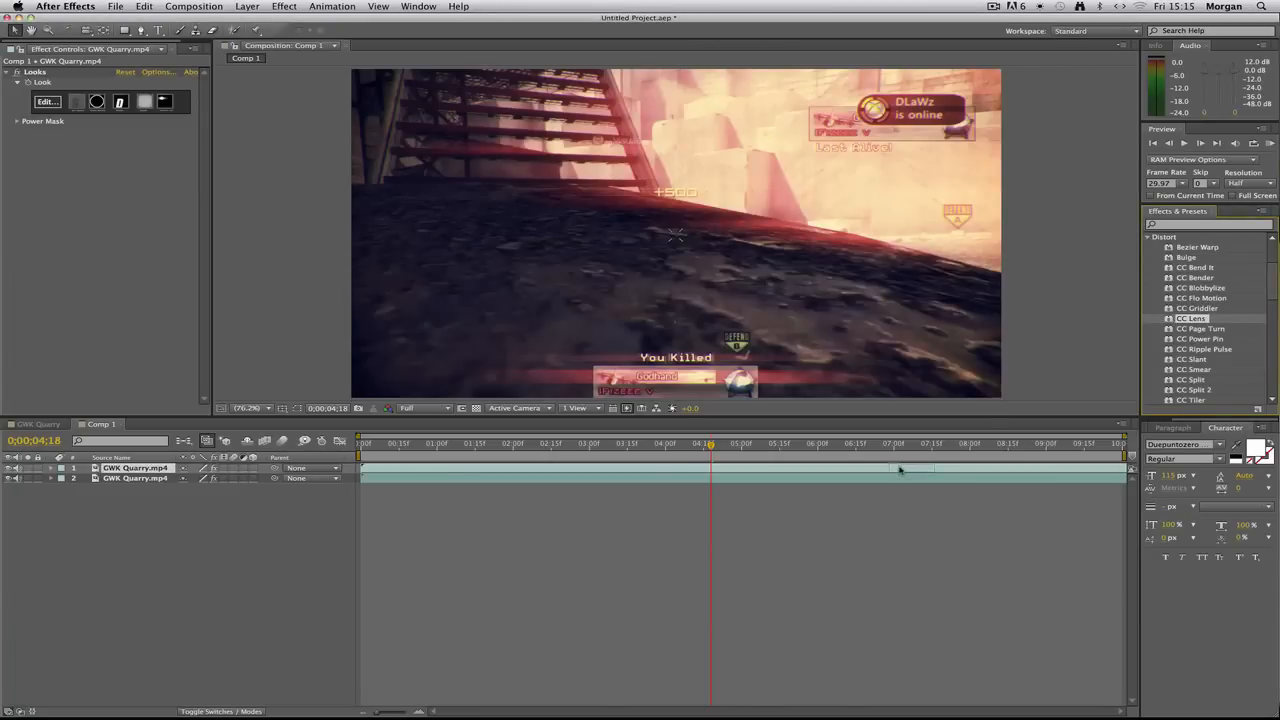
# - Apply CC Lens distortion to the top layer and keyframe its Size around the transition
pyautogui.doubleClick(1192, 318)
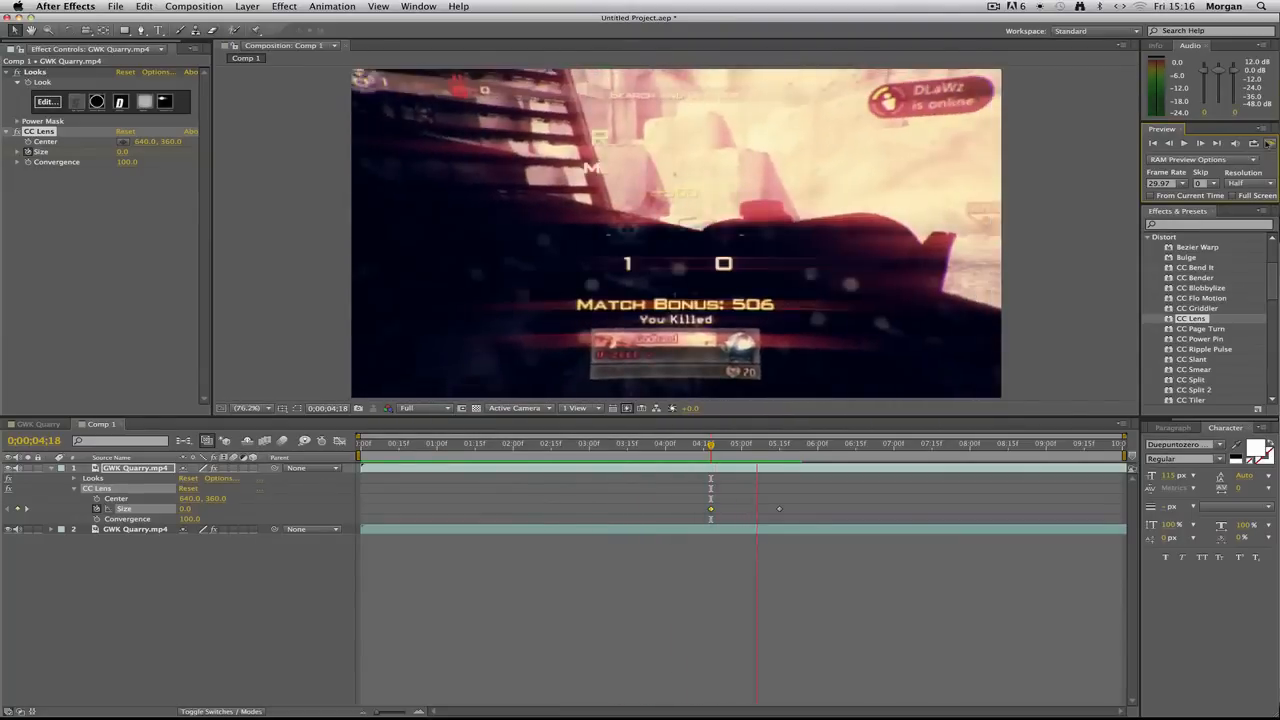
# - Search the project folder for 'swoosh' and preview Bassy swoosh.mp3
pyautogui.click(388, 446)
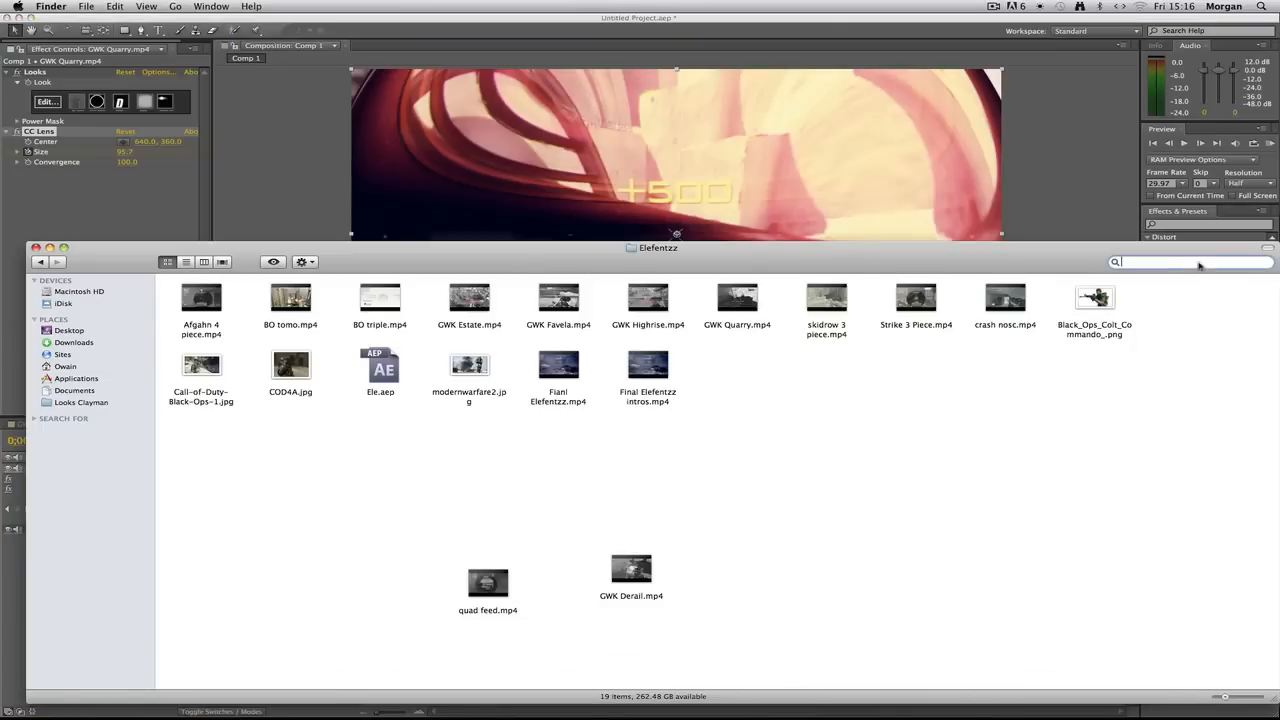
pyautogui.write('swoosh')
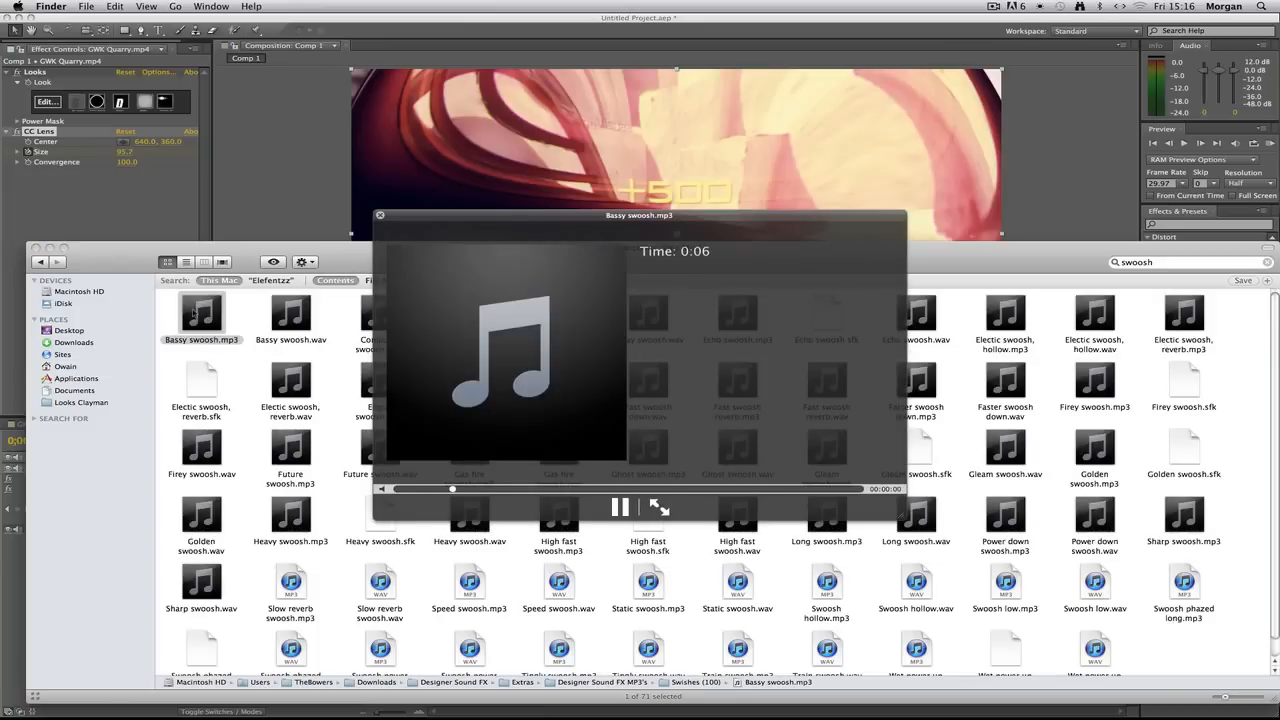
pyautogui.click(380, 216)
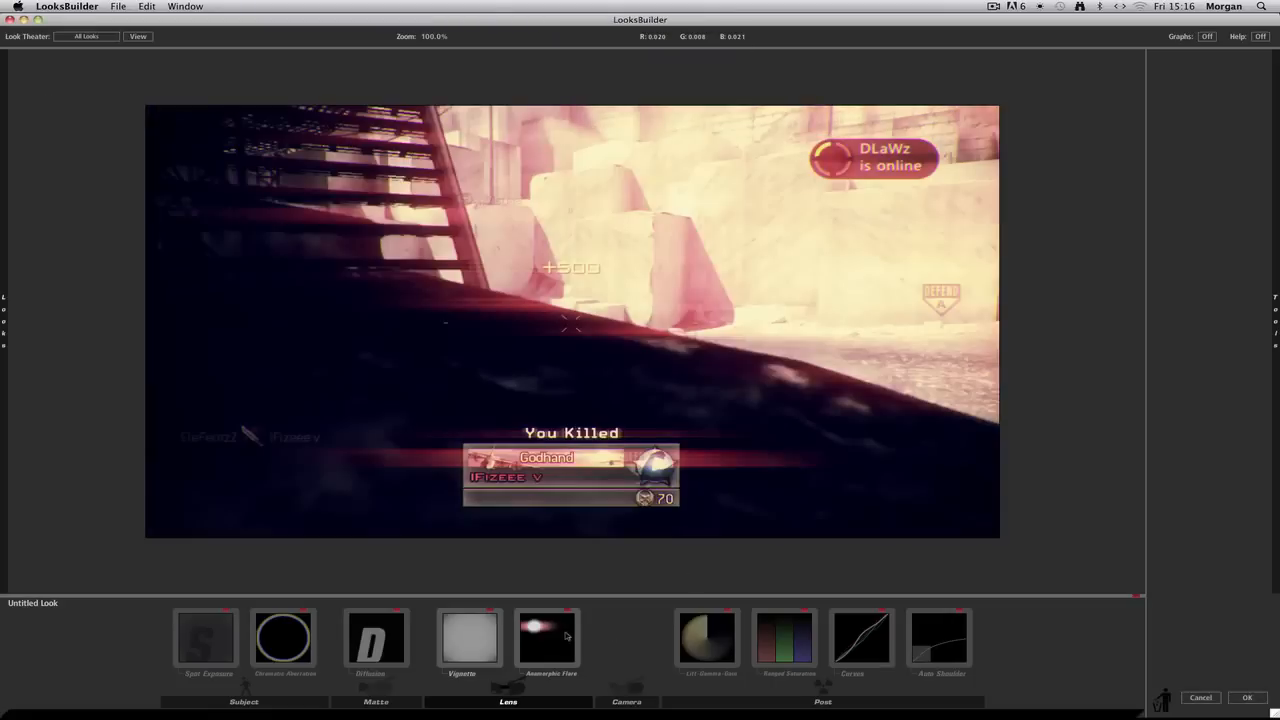
# - Apply the darker pink look and return to the After Effects composition
pyautogui.click(544, 636)
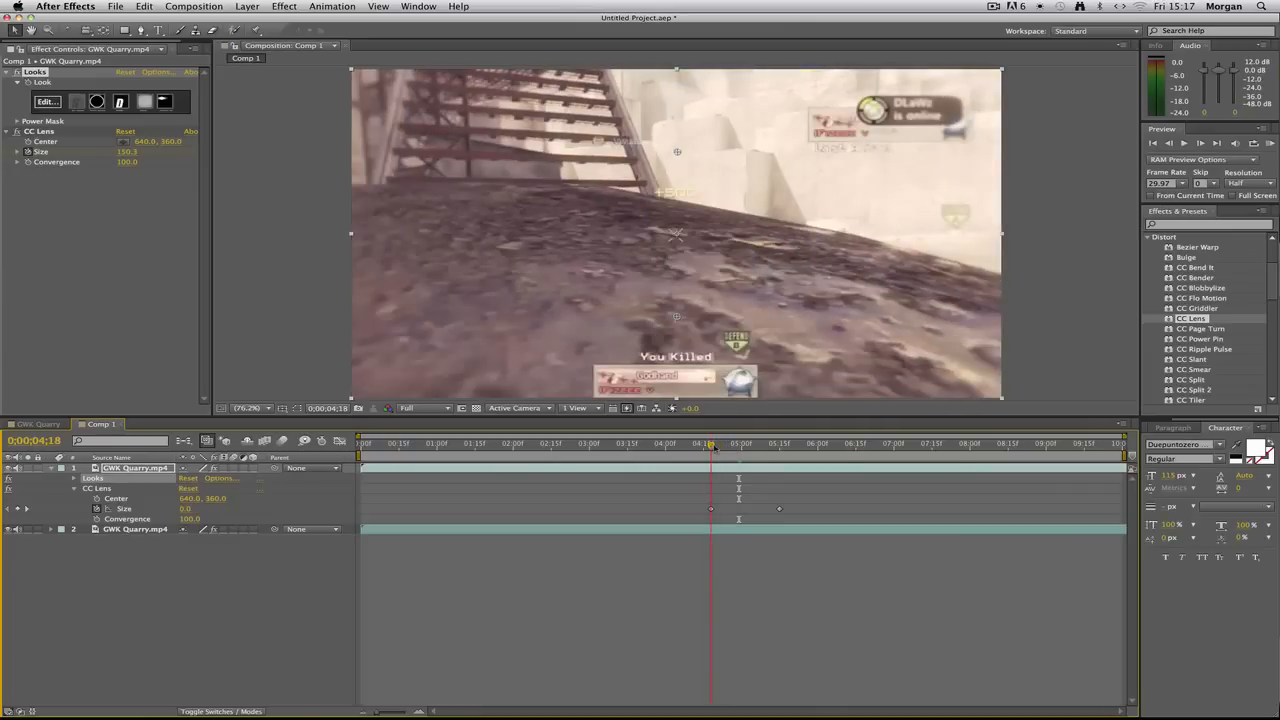
# - Move the CC Lens Size keyframes to the transition frame
pyautogui.moveTo(710, 444); pyautogui.dragTo(744, 444)
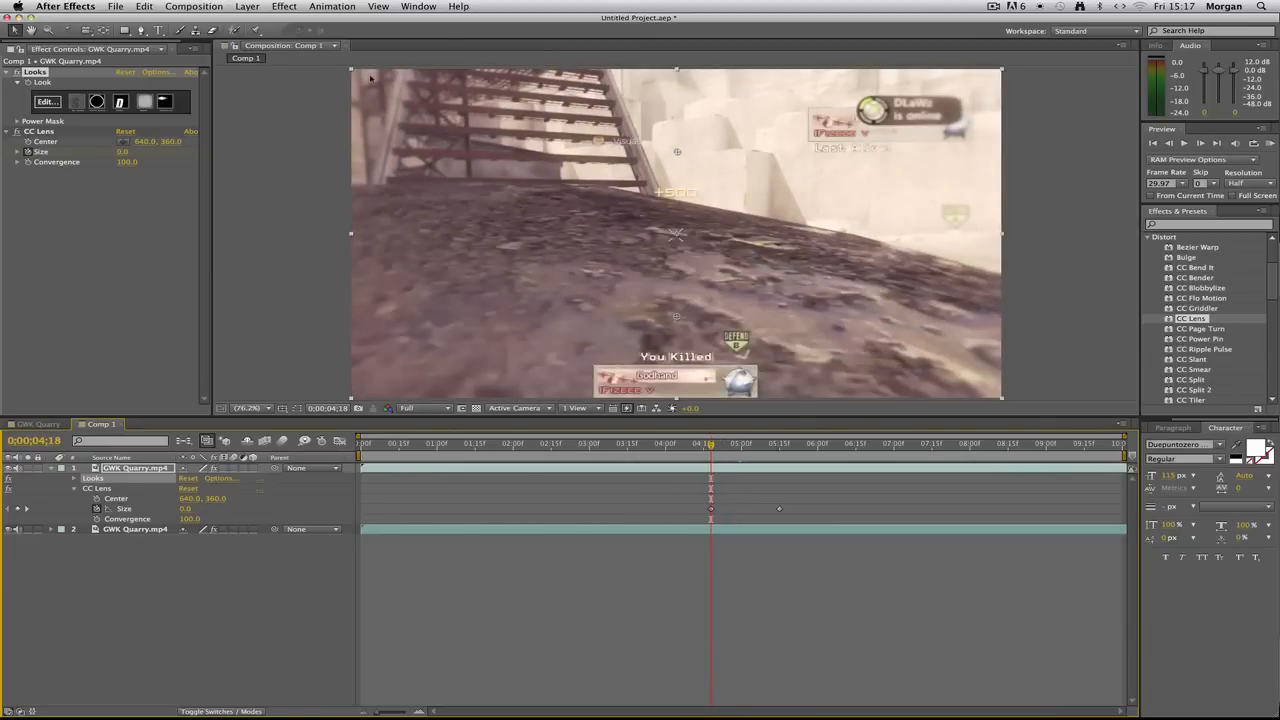
pyautogui.moveTo(996, 106)
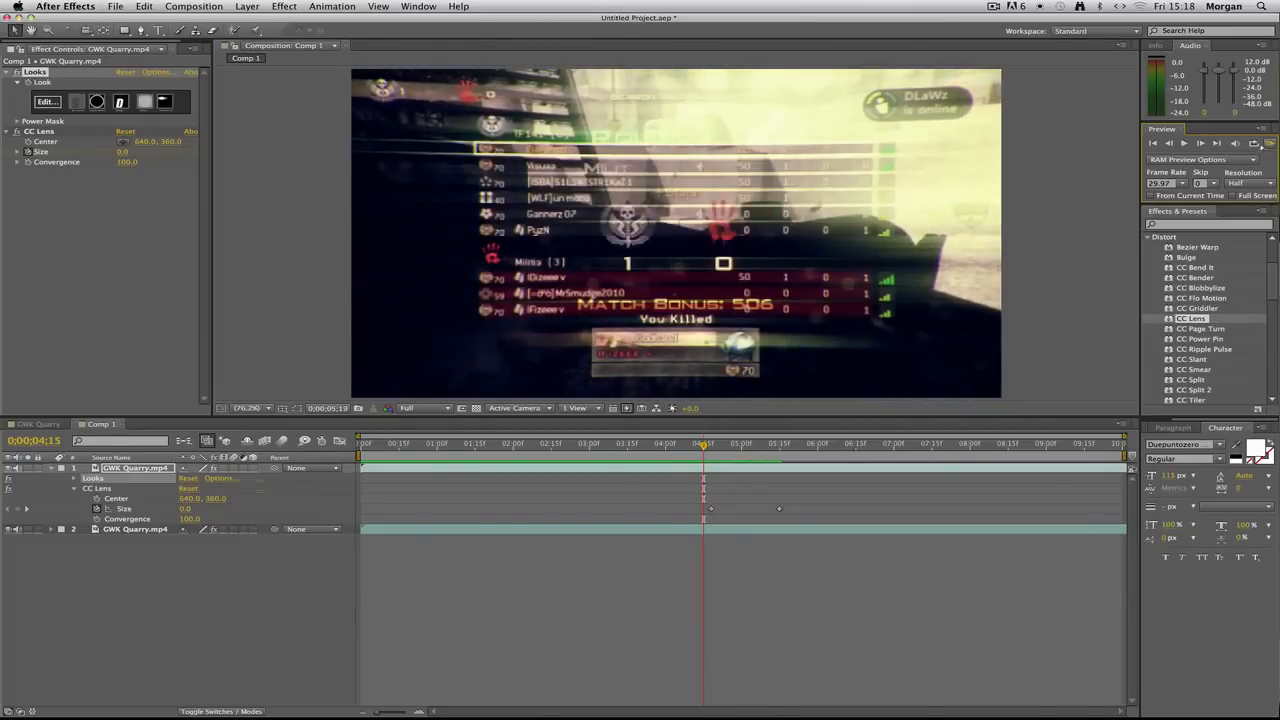
pyautogui.click(416, 456)
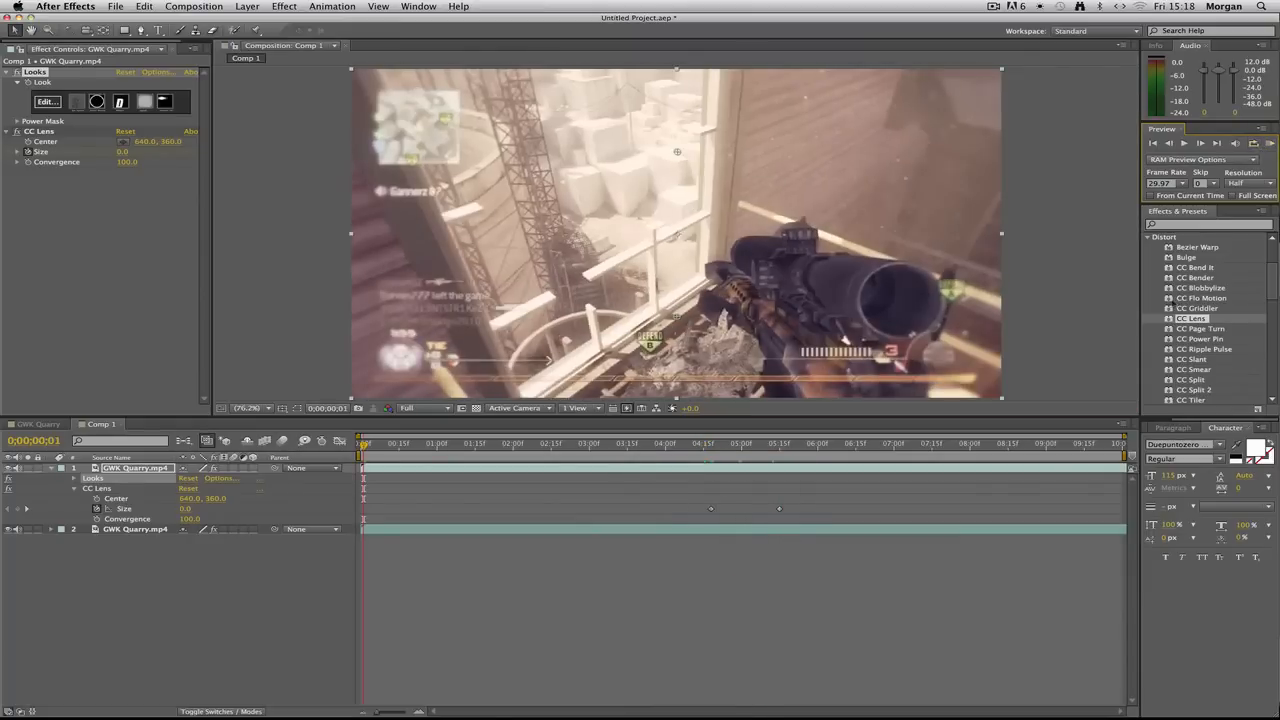
pyautogui.click(724, 444)
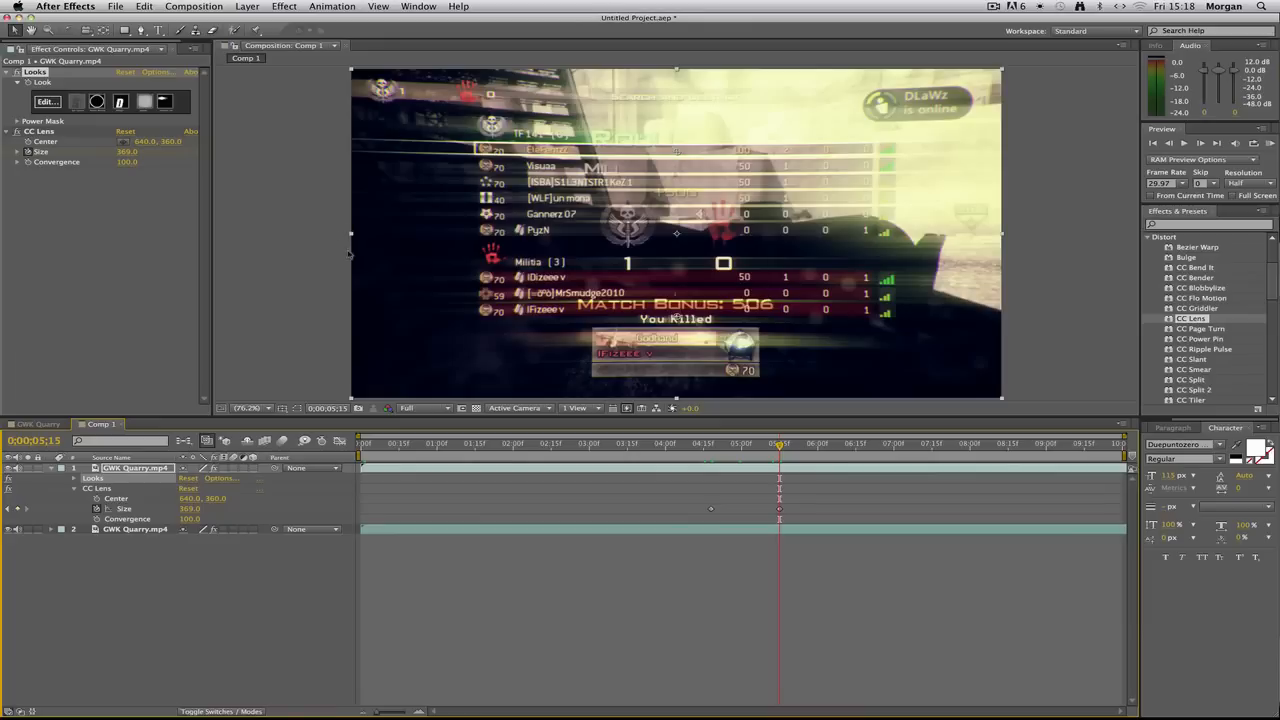
pyautogui.moveTo(390, 174)
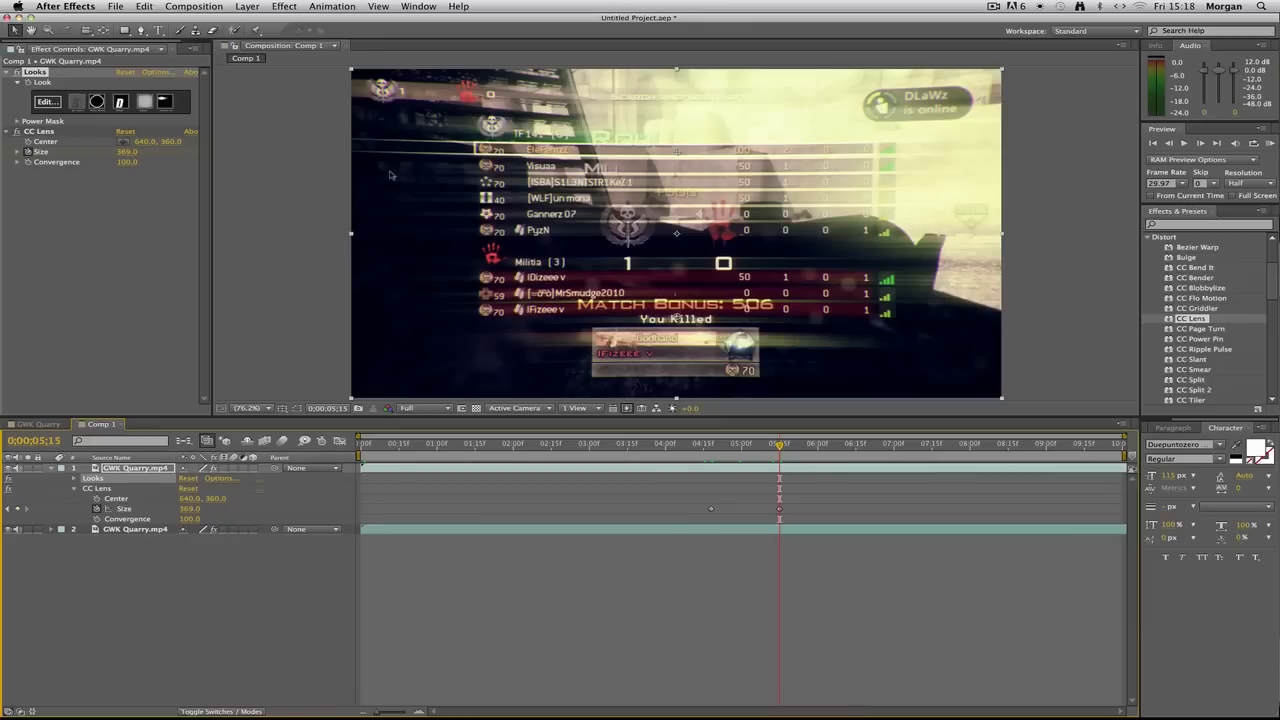
pyautogui.moveTo(312, 278)
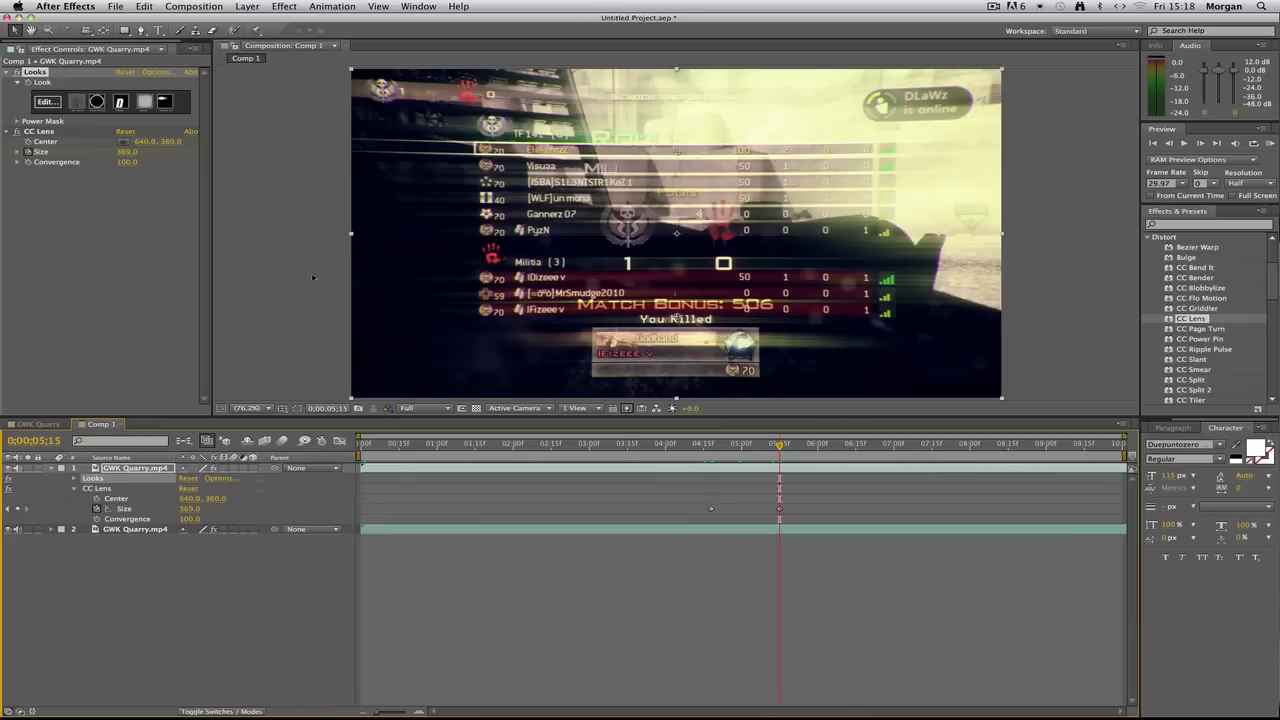
pyautogui.moveTo(332, 192)
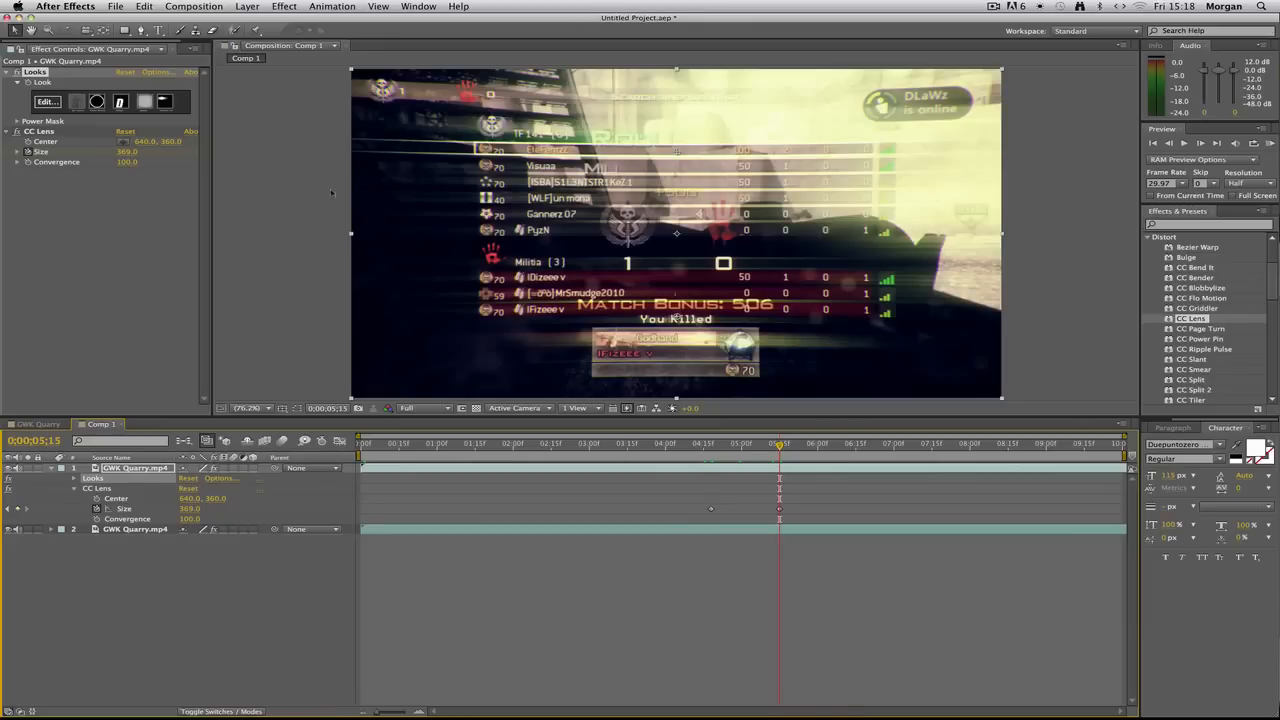